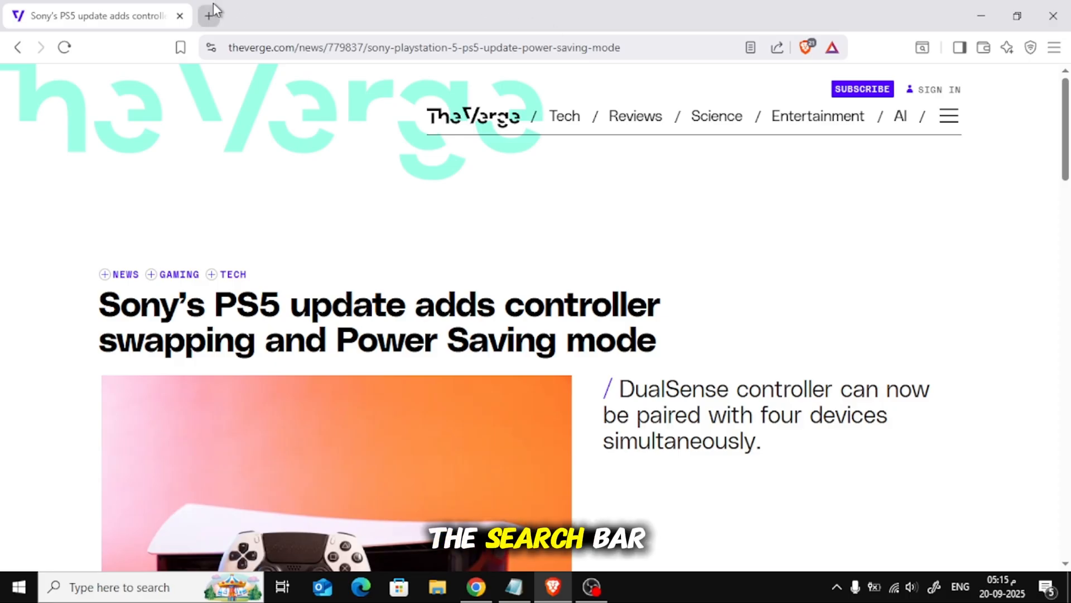
Search for 'Immersive Translate extension' in a new tab
click(210, 16)
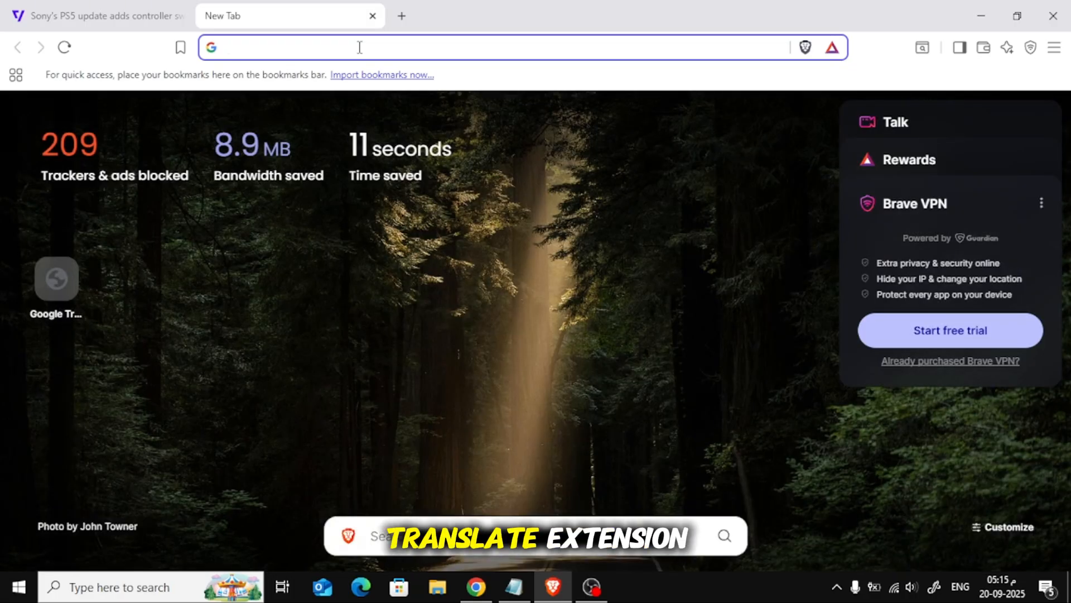
text(Immersive Translate extension)
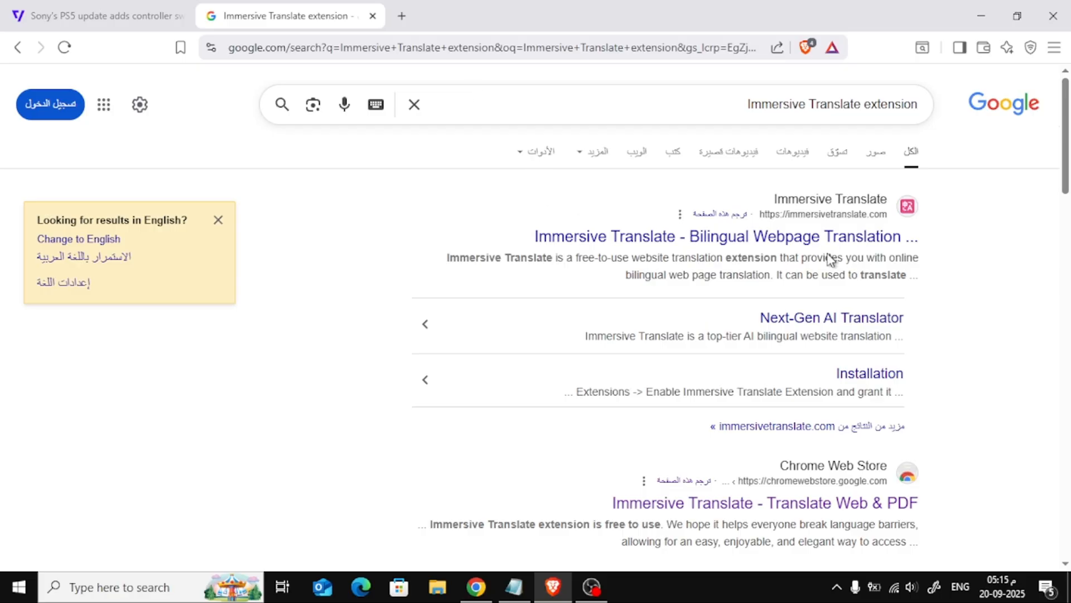
Add Immersive Translate to Brave from its Chrome Web Store listing and confirm
scroll(down, 3)
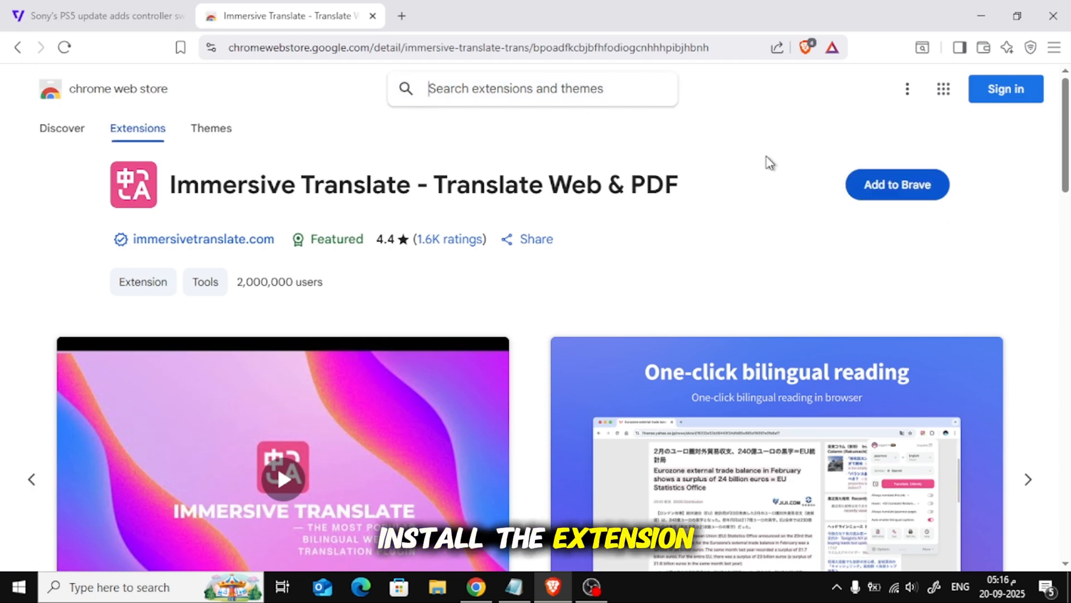
click(897, 185)
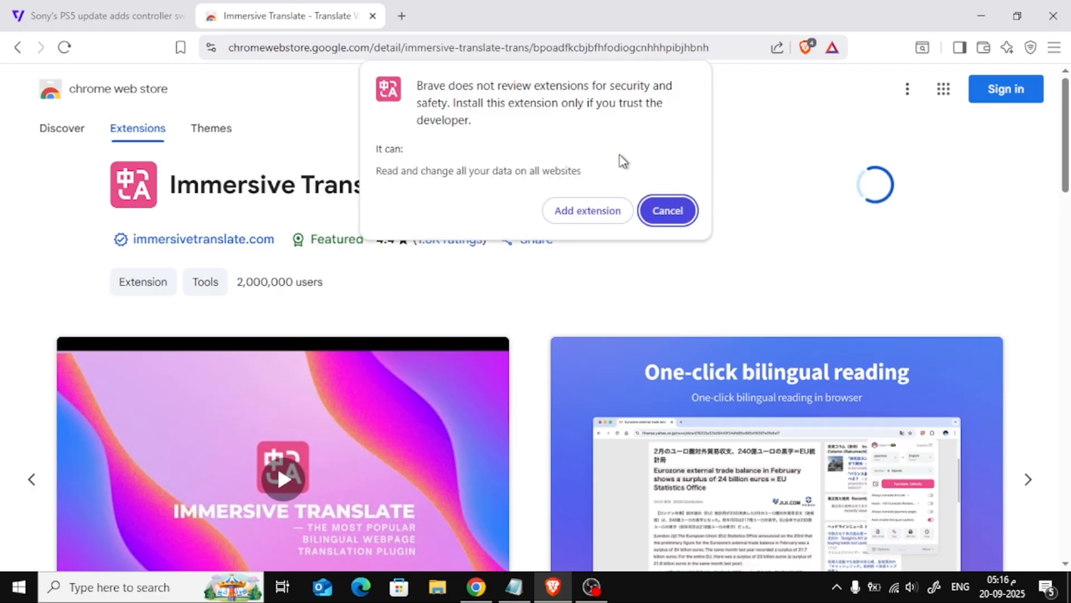
click(667, 210)
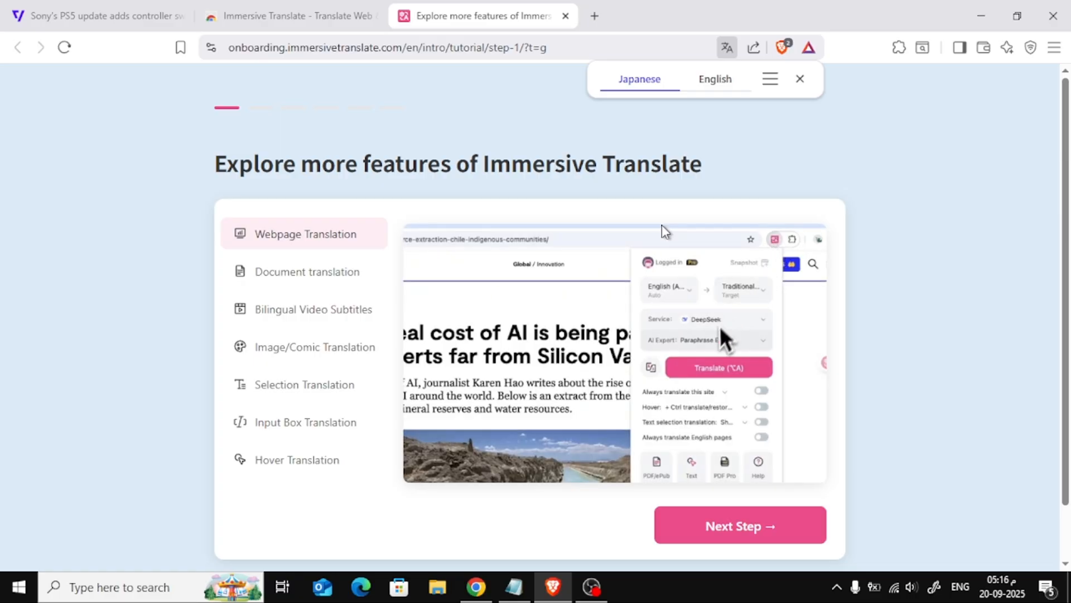
Close the Immersive Translate onboarding tab and show the Extensions list
click(719, 368)
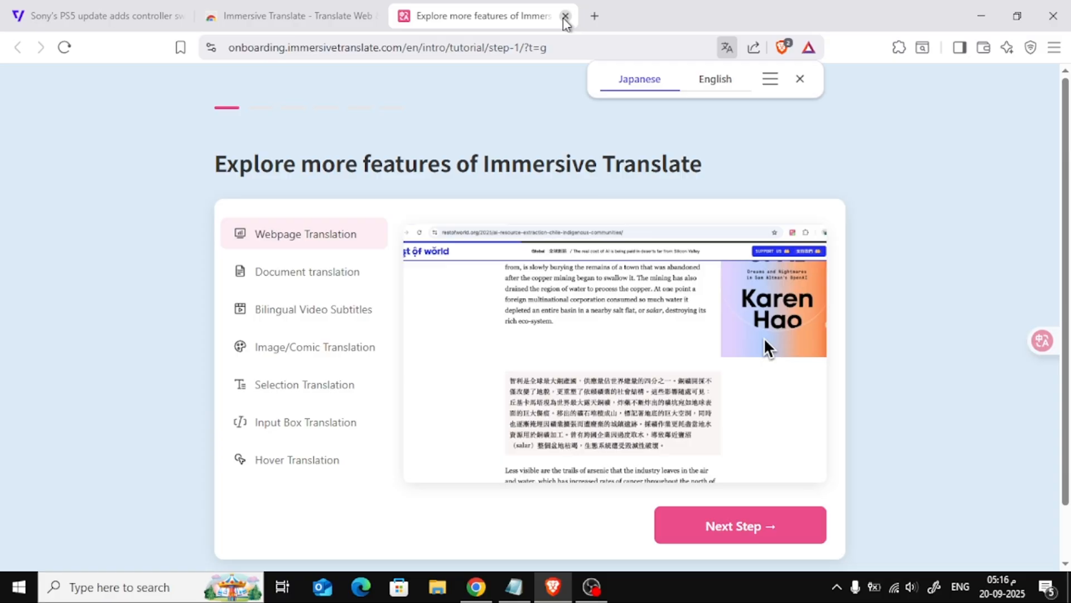
click(563, 15)
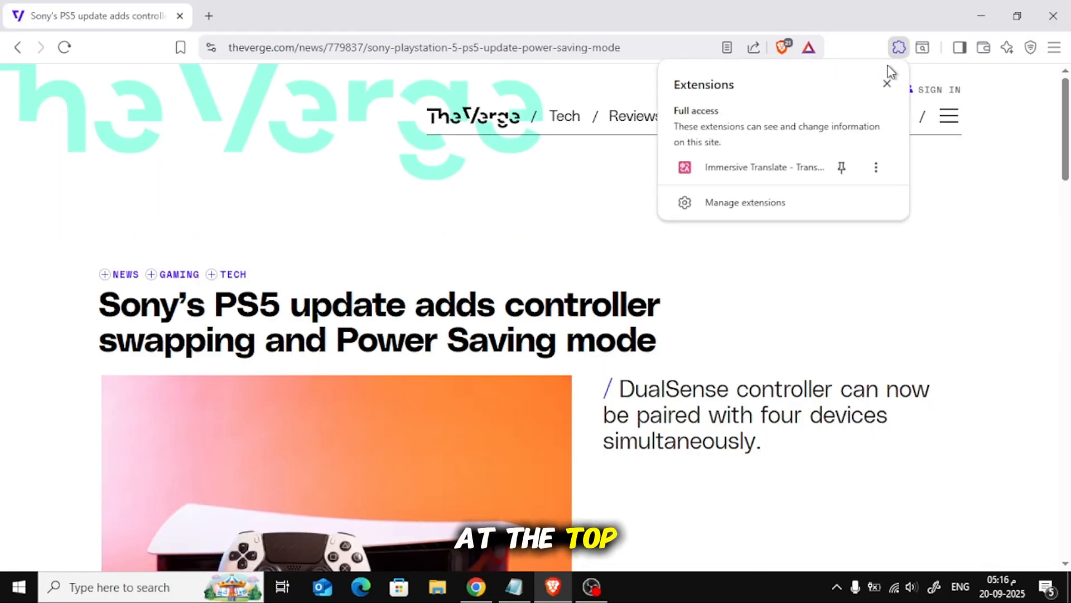
Pin Immersive Translate to the toolbar and choose Spanish (Español) as target language
click(841, 167)
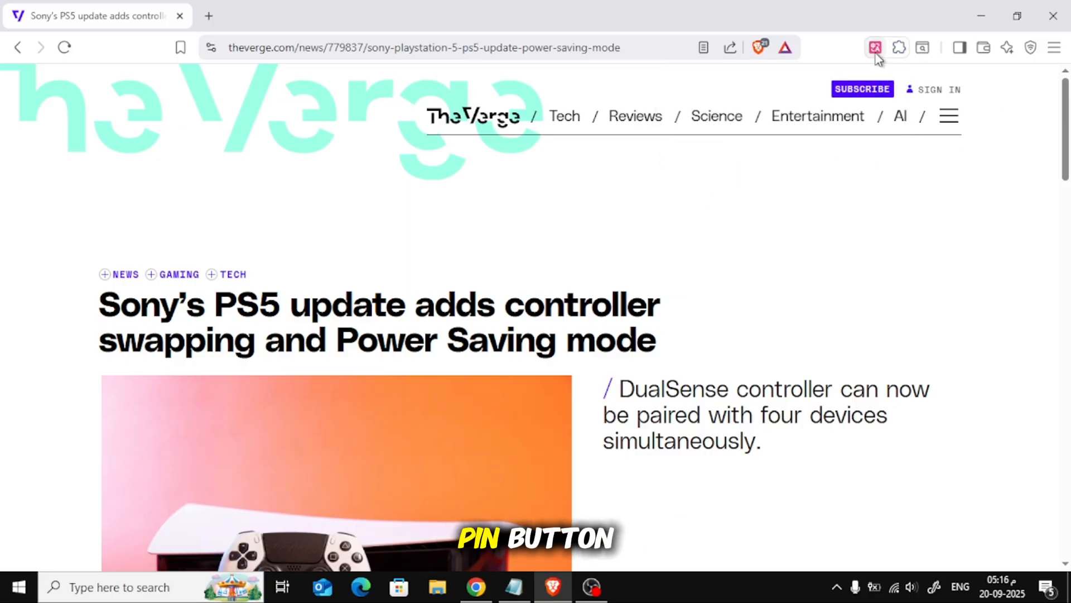
click(875, 47)
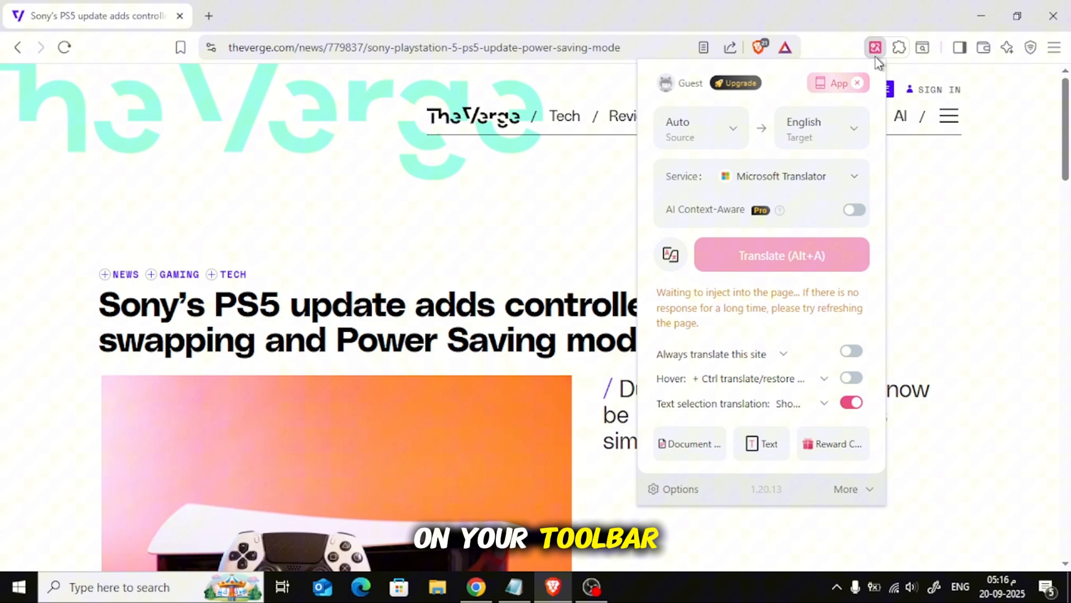
click(821, 128)
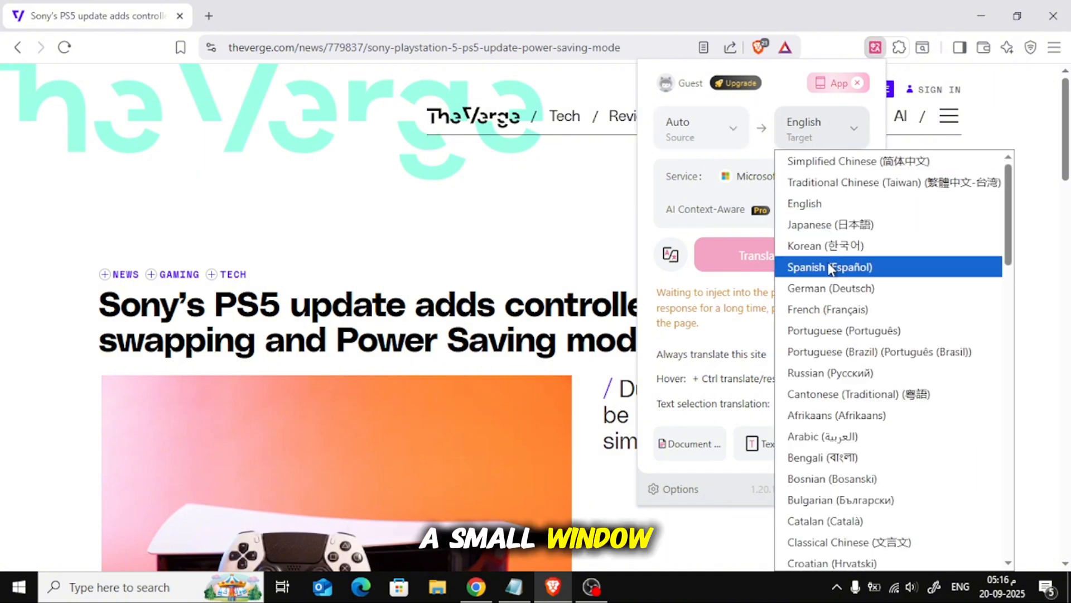
click(830, 267)
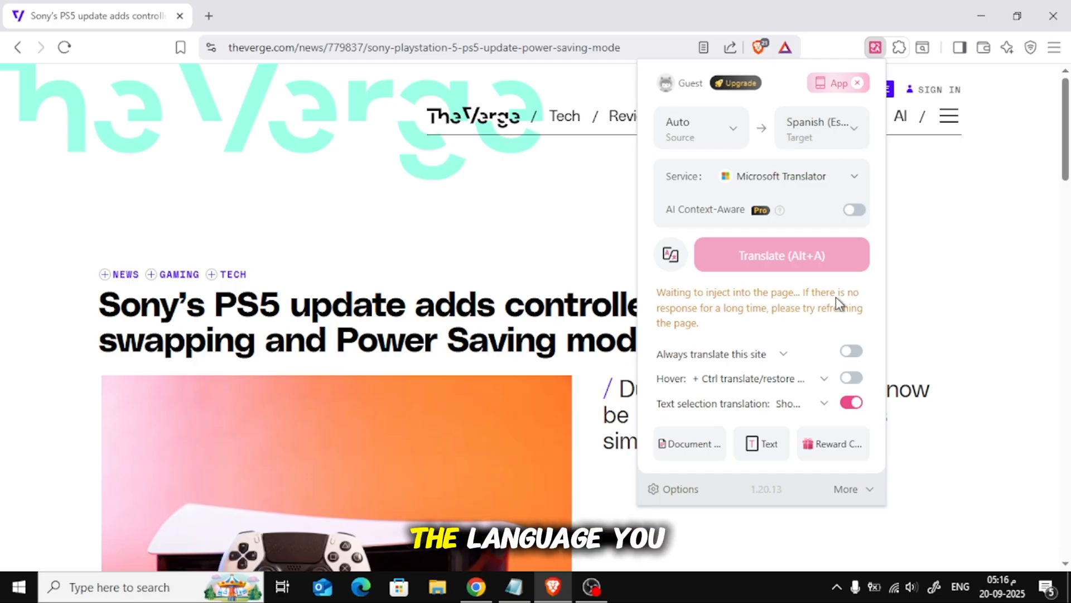
mouse_move(792, 243)
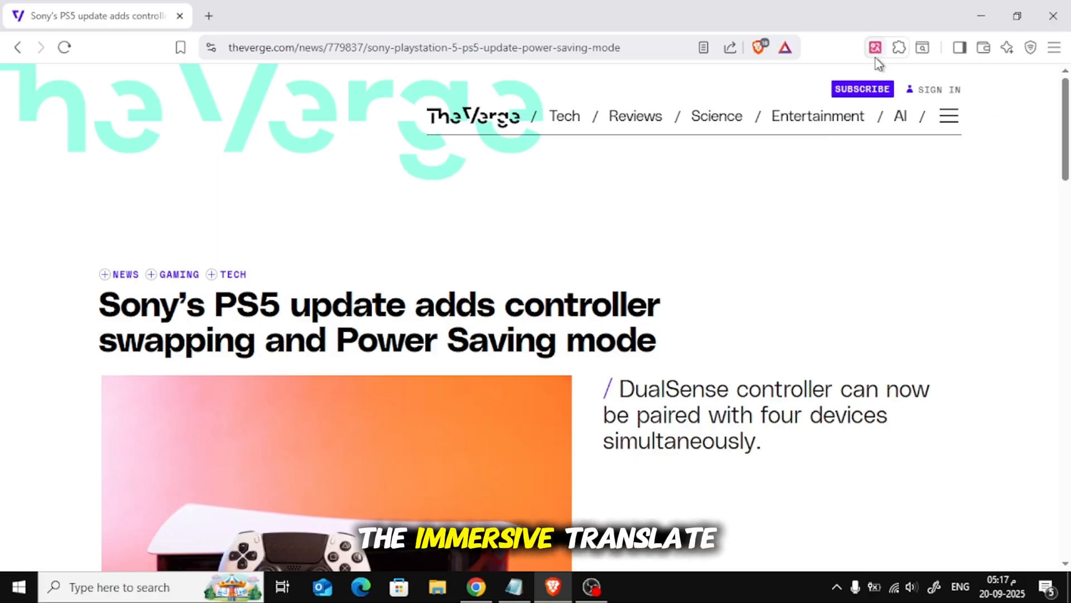
Translate the article bilingually into Spanish, scroll through it, and reopen the panel
click(875, 47)
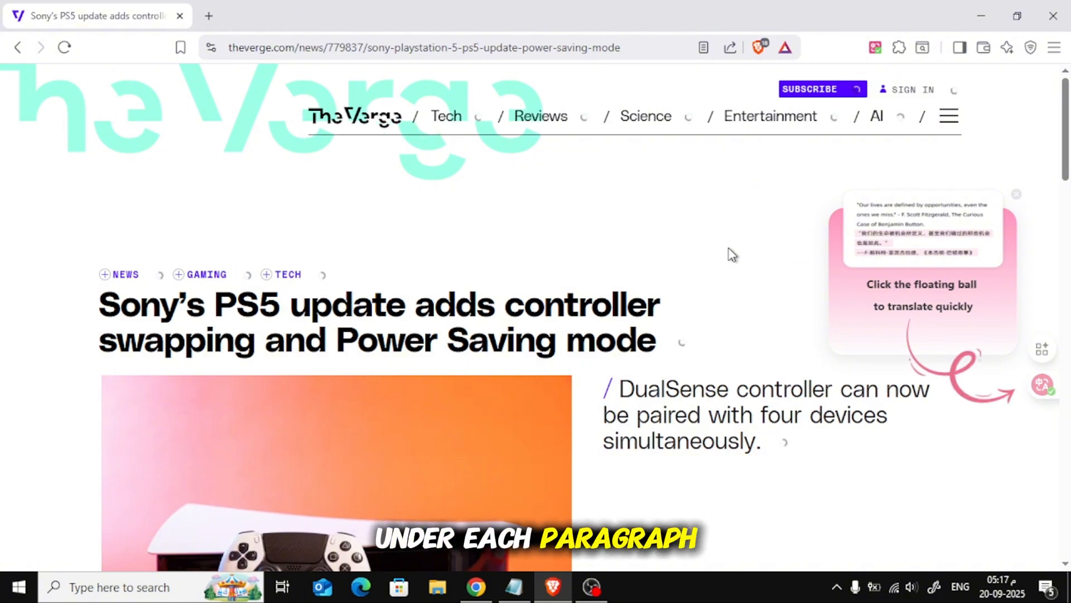
click(1043, 386)
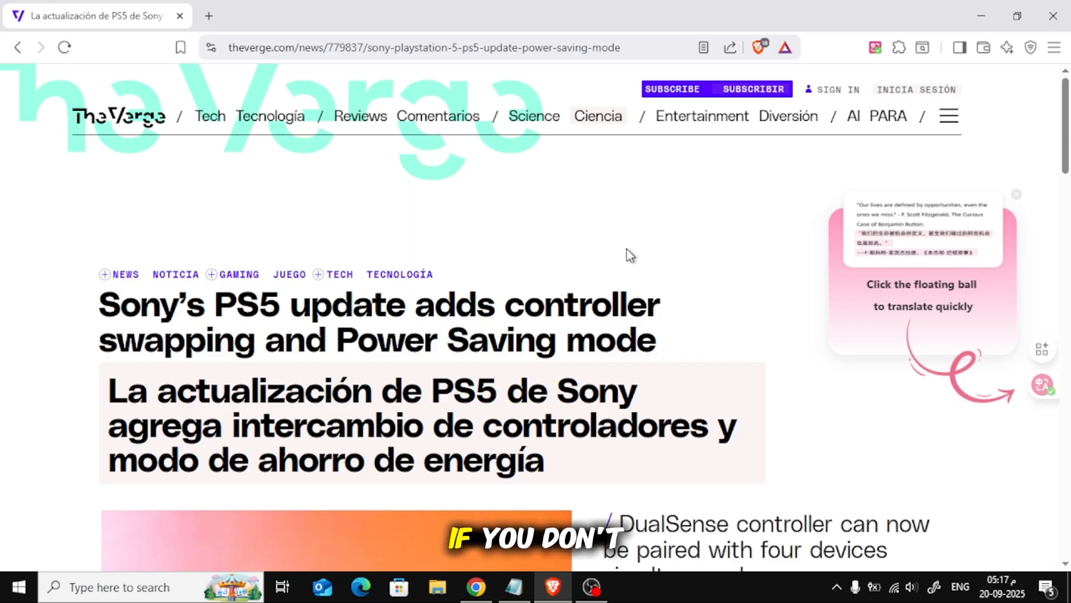
scroll(down, 3)
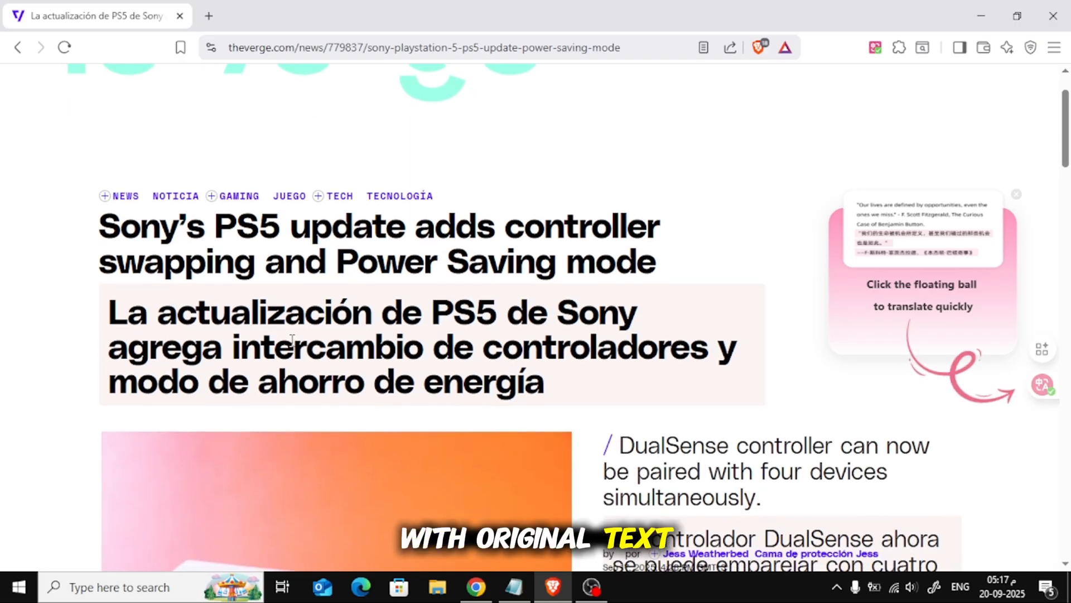
scroll(down, 3)
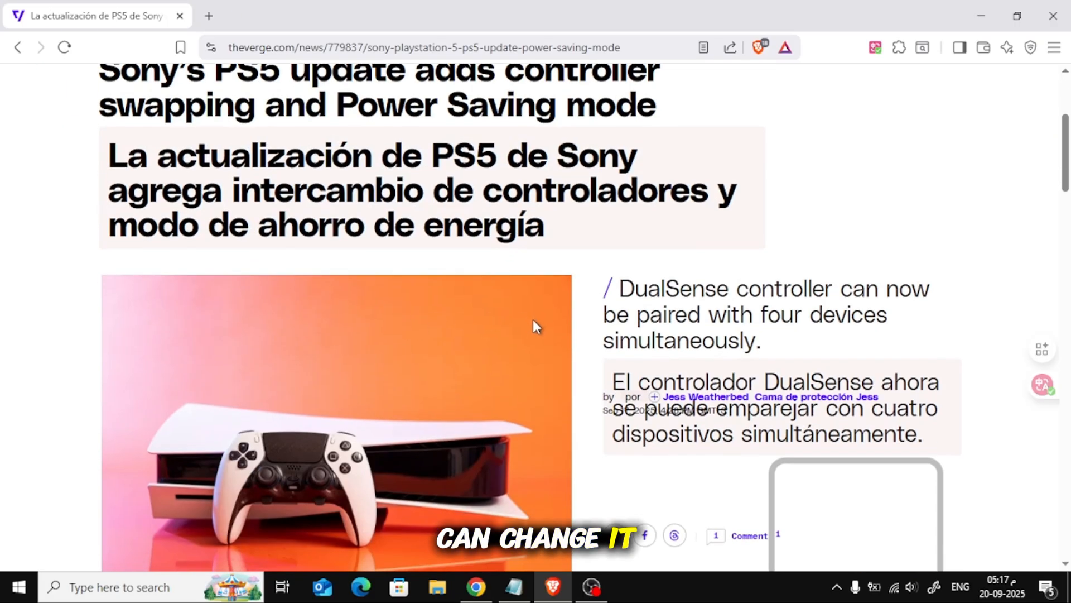
scroll(down, 3)
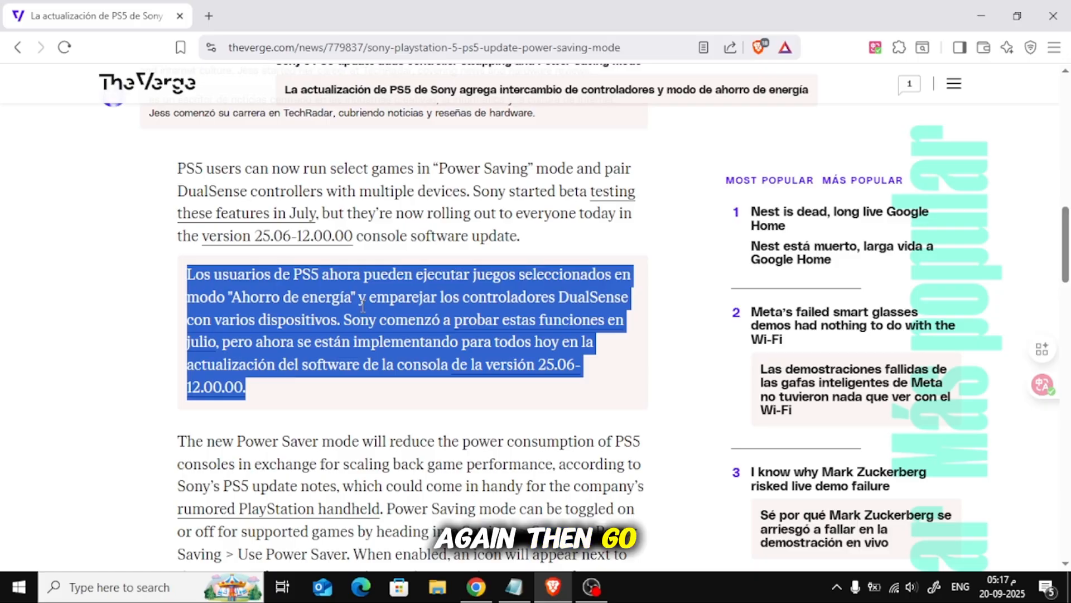
scroll(down, 3)
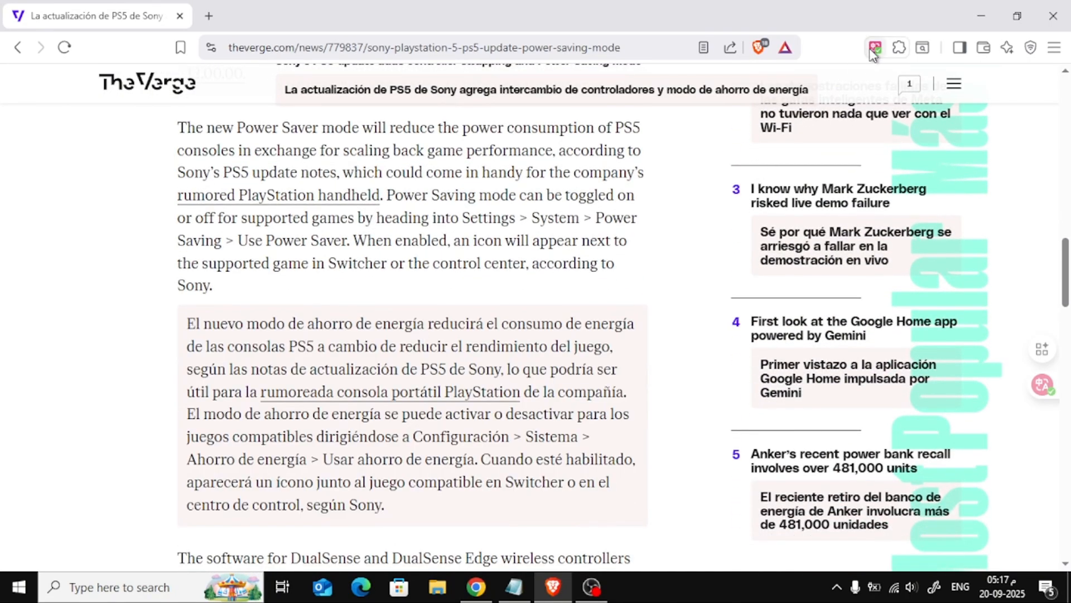
click(875, 47)
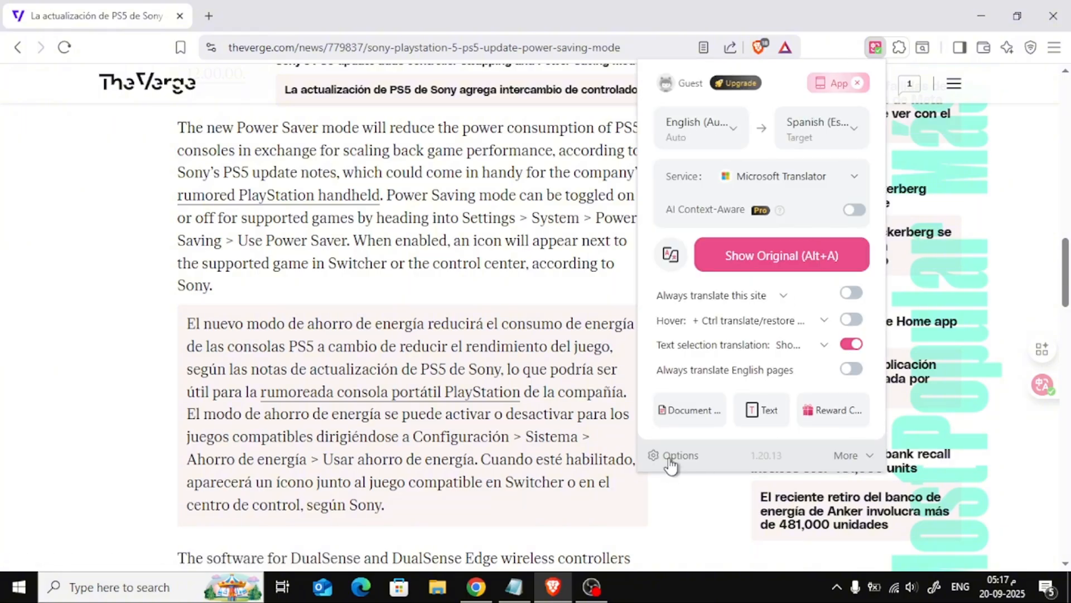
Set Translation Mode to 'Only the translation' in the extension's General settings
click(679, 456)
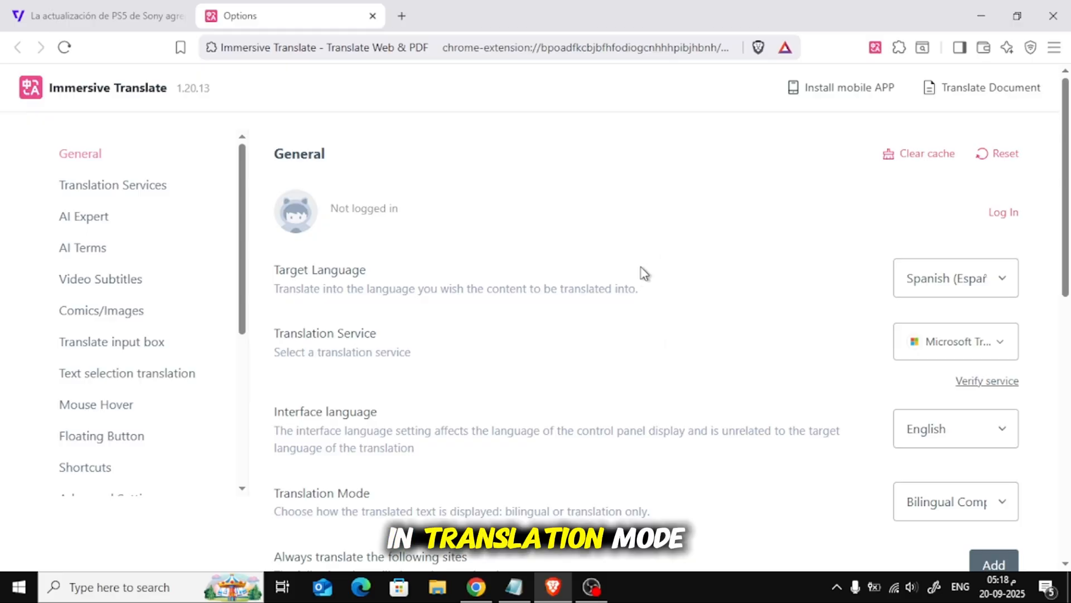
click(955, 265)
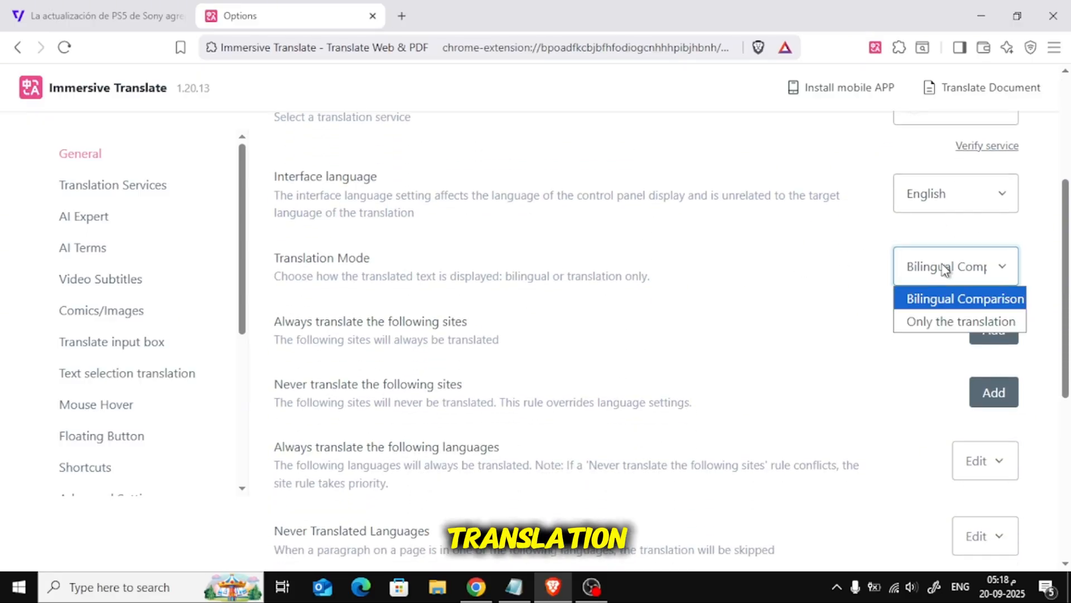
click(961, 321)
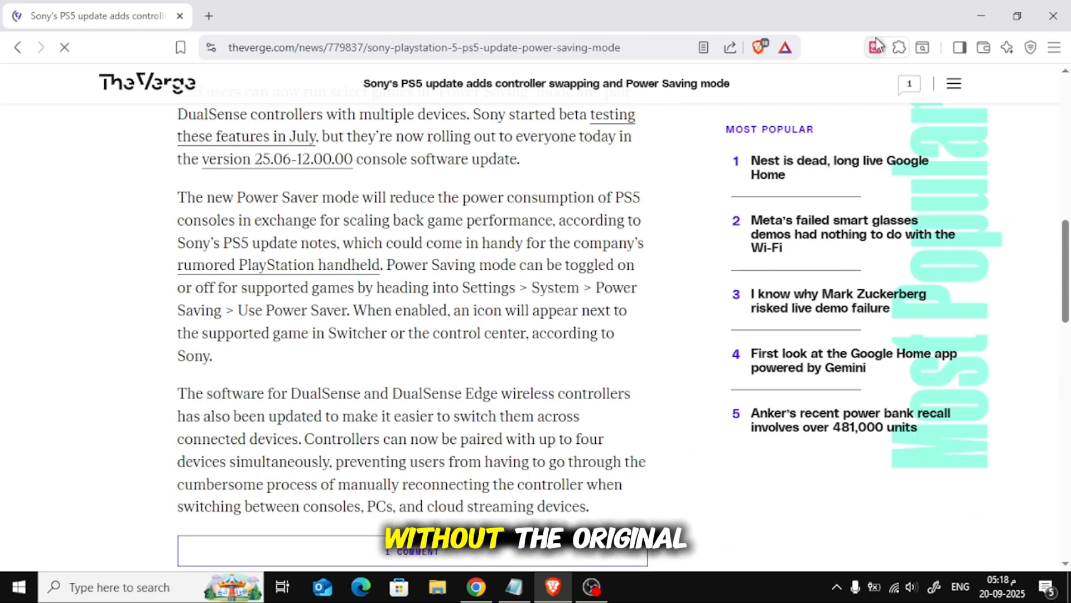
click(875, 47)
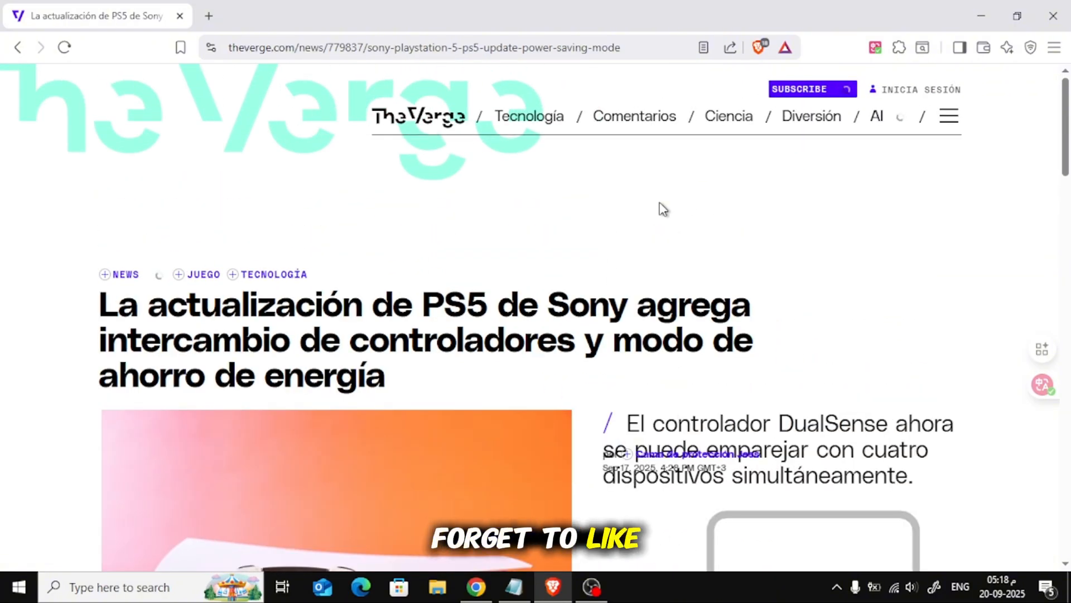
Scroll through the Spanish-only article to the body paragraphs and Most Popular headlines
scroll(down, 3)
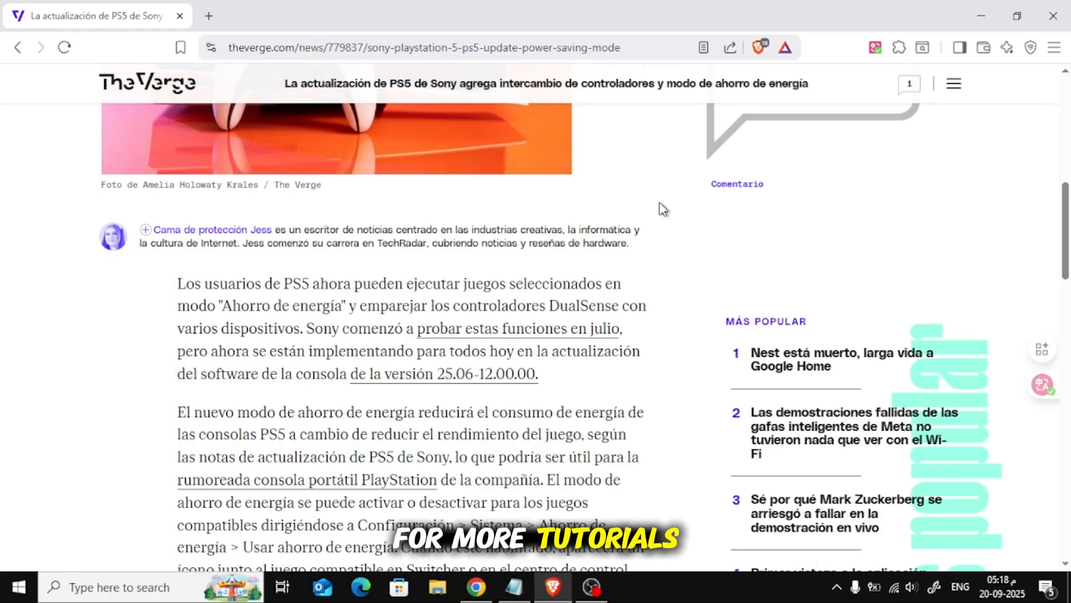
scroll(down, 3)
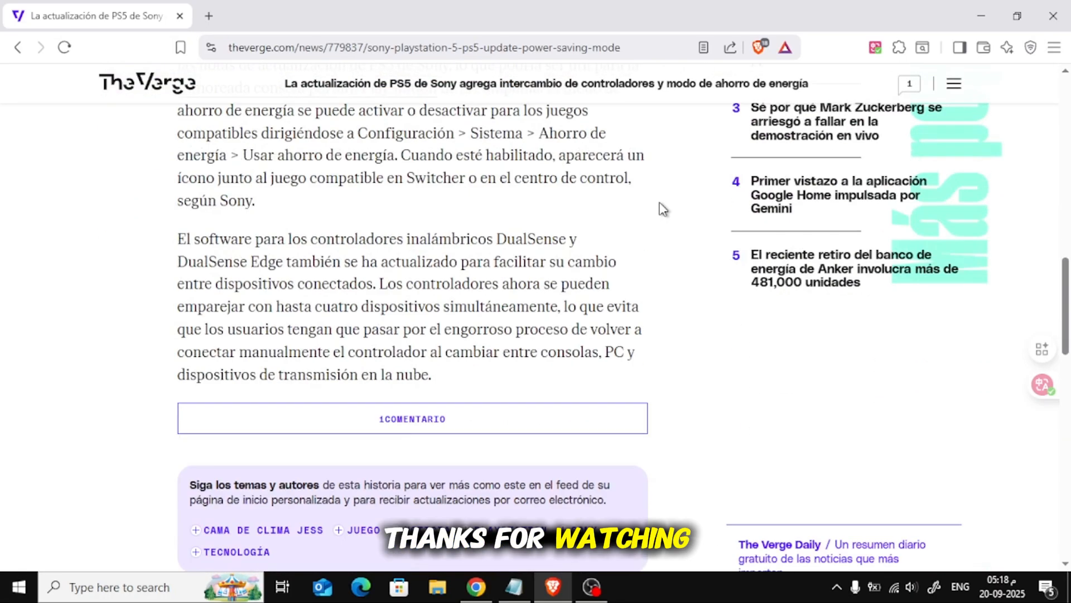